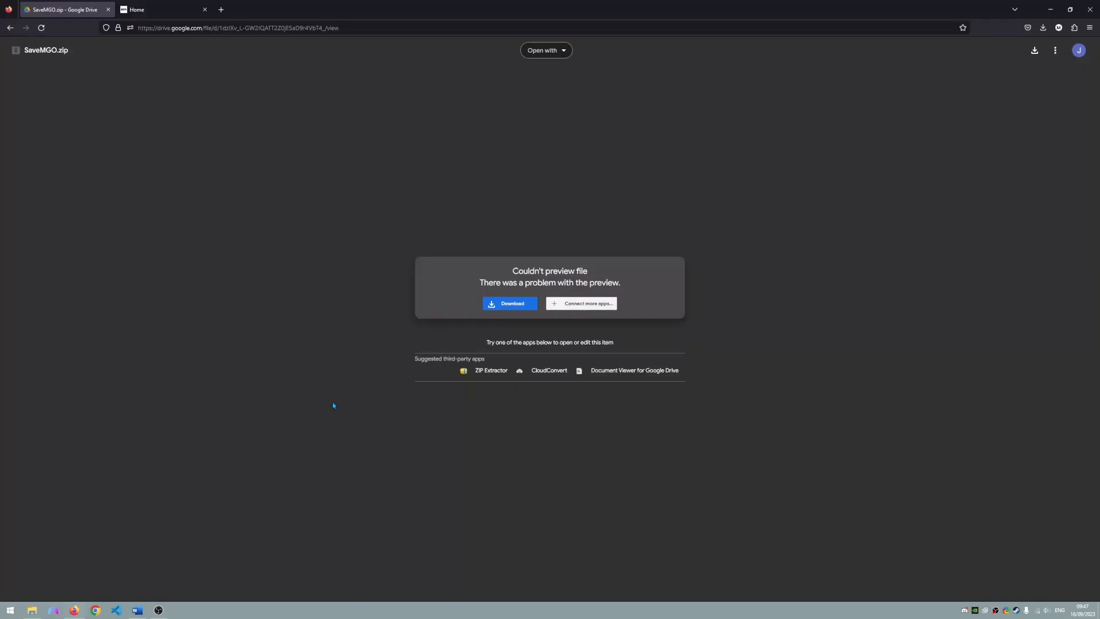
mouse_move(337, 408)
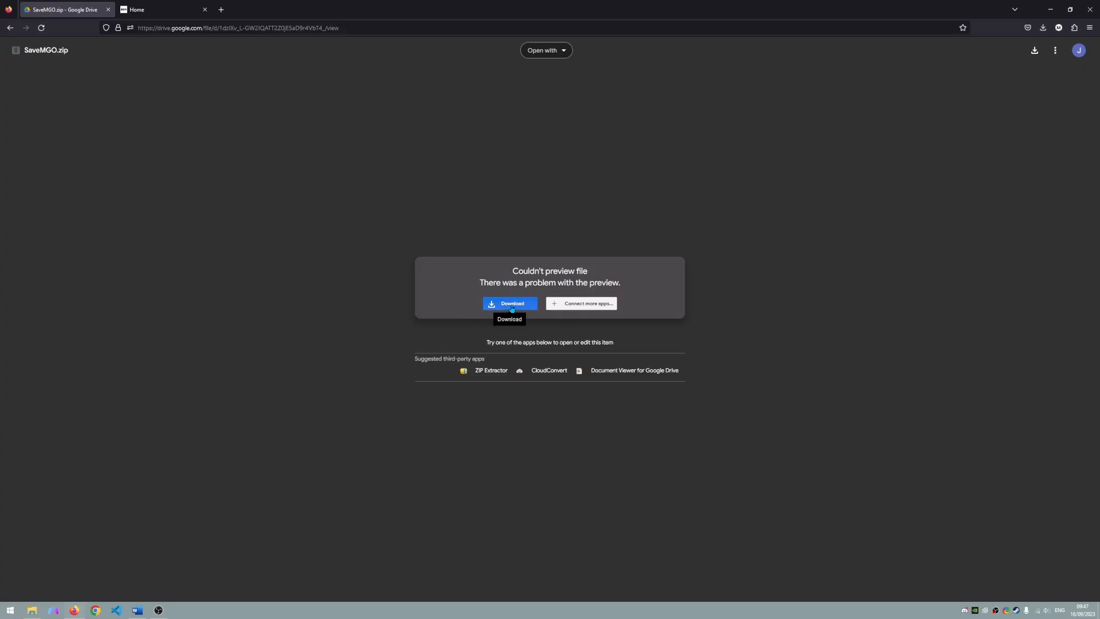
Download SaveMGO.zip from Google Drive, accepting the large-file virus-scan warning.
left_click(510, 304)
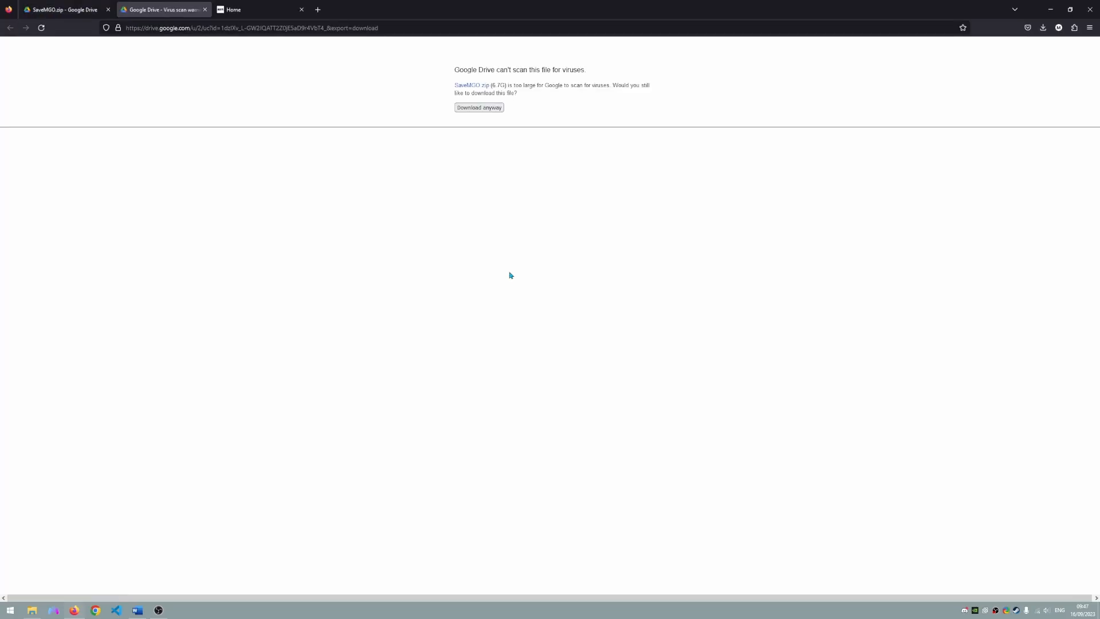
left_click(1043, 28)
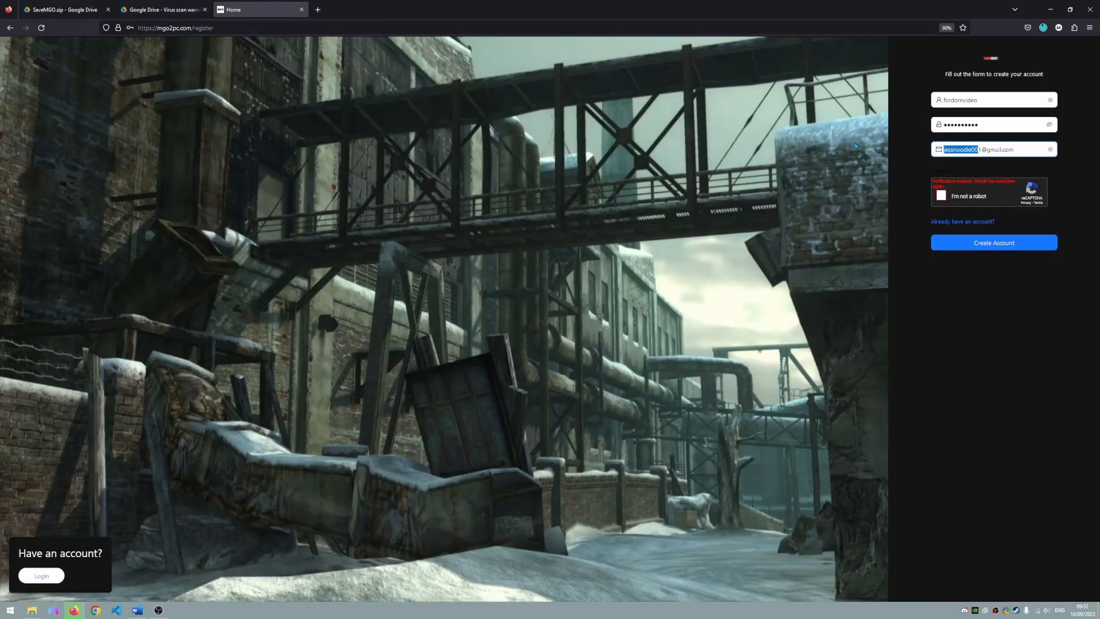
key("Delete")
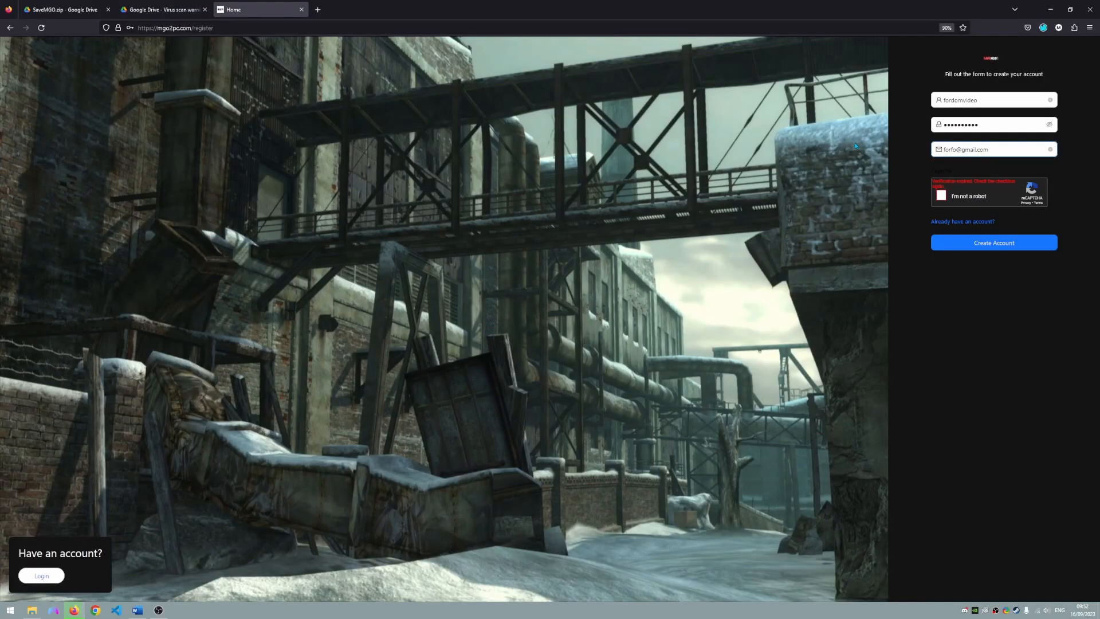
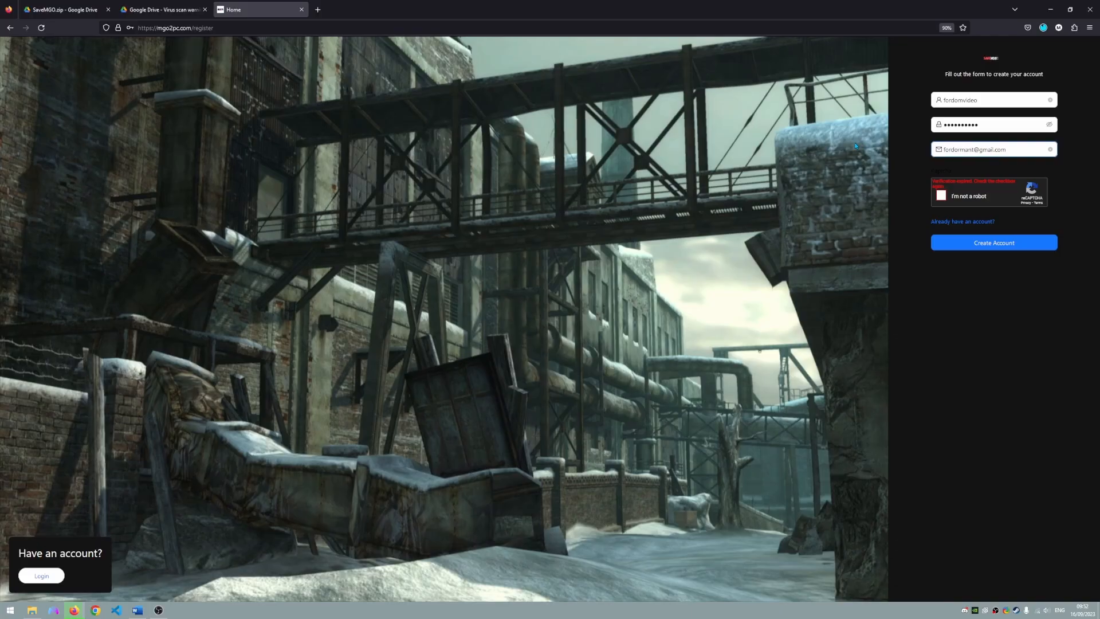
left_click(940, 195)
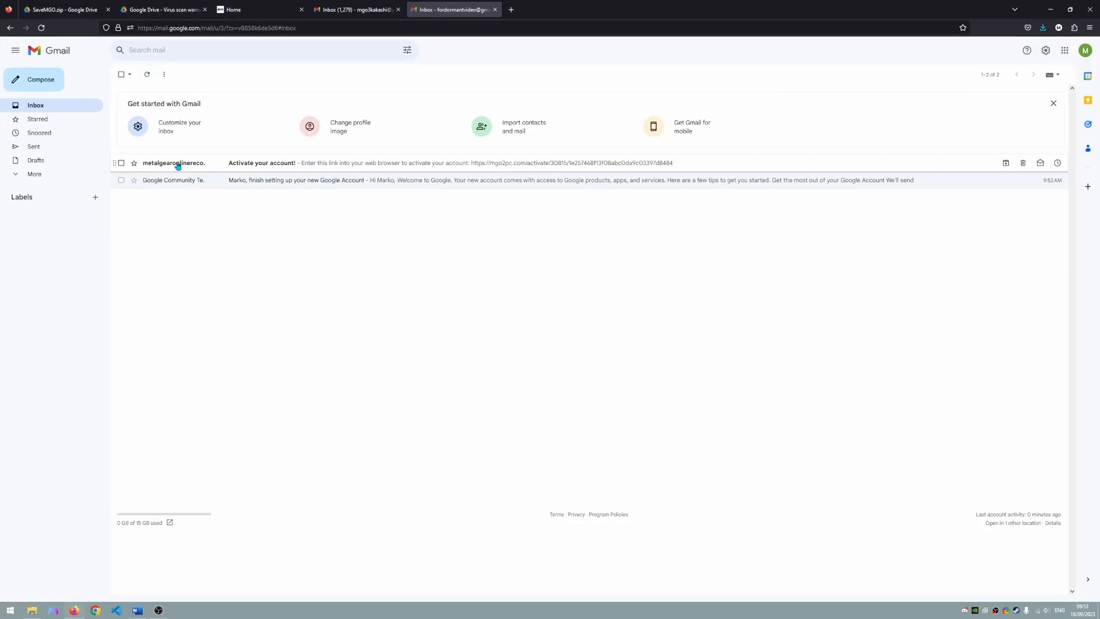
Follow the mgo2pc.com activation link from the 'Activate your account!' email.
left_click(261, 163)
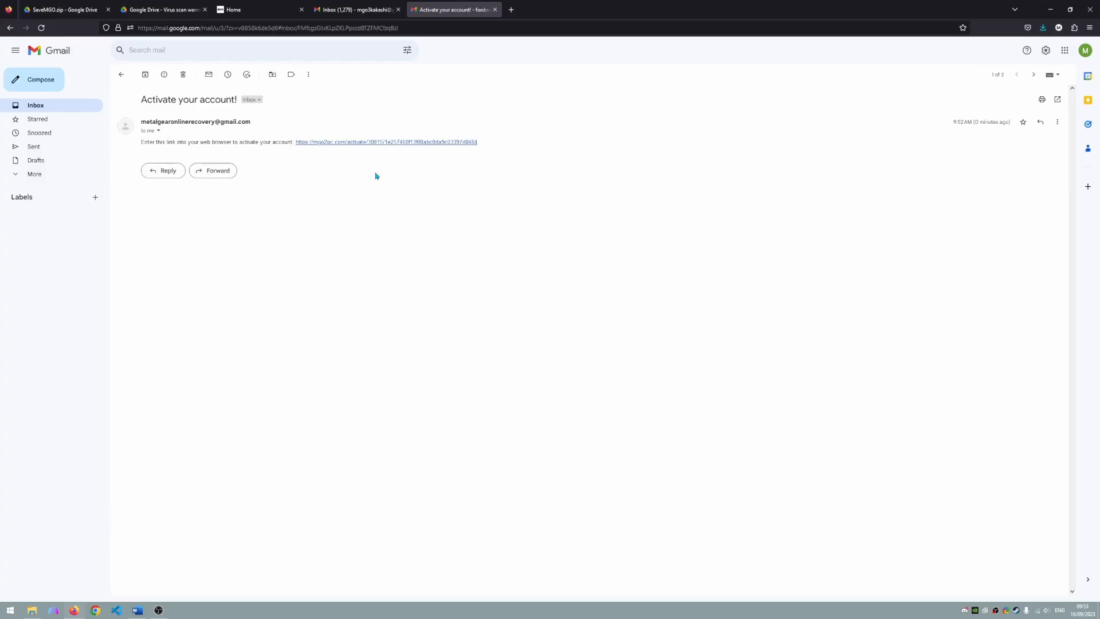
left_click(387, 142)
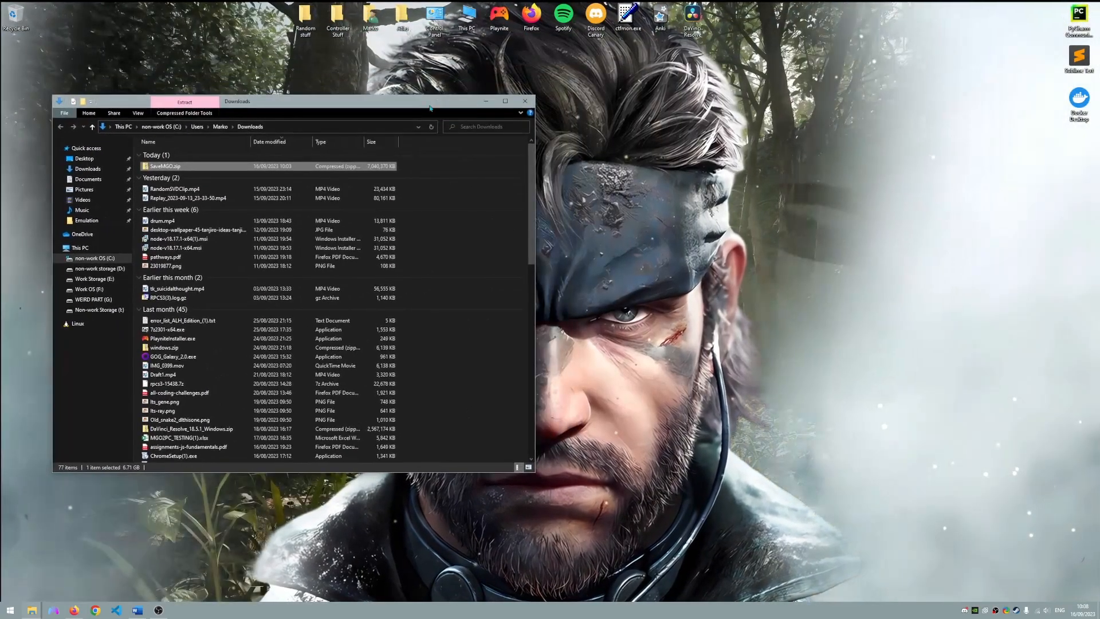
Extract the SaveMGO folder from SaveMGO.zip onto the Desktop.
left_click_drag(165, 166, 397, 149)
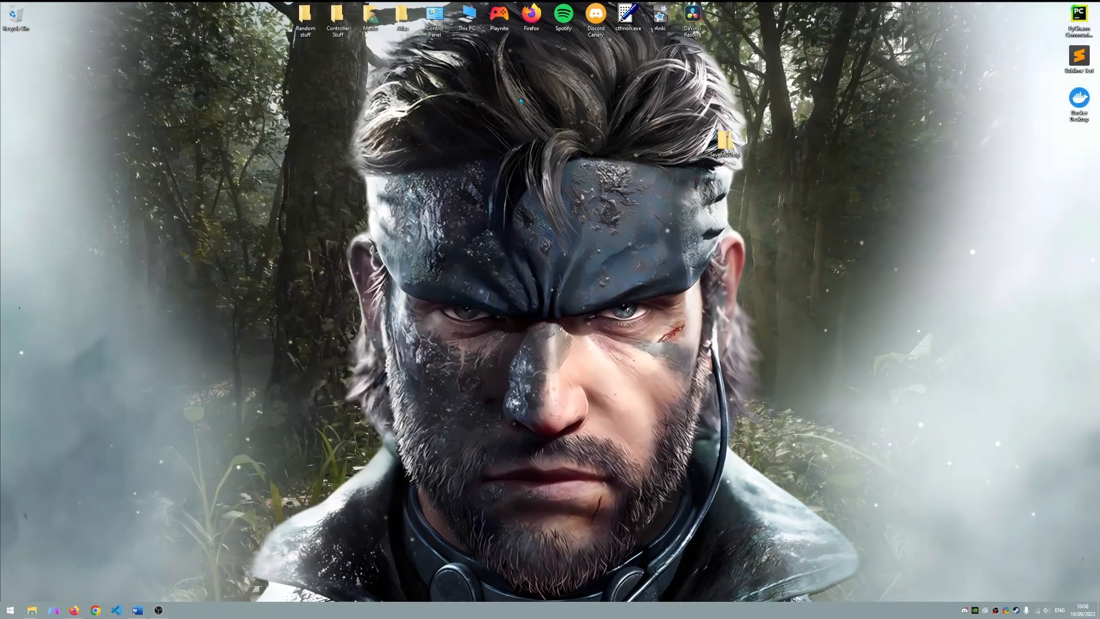
double_click(726, 140)
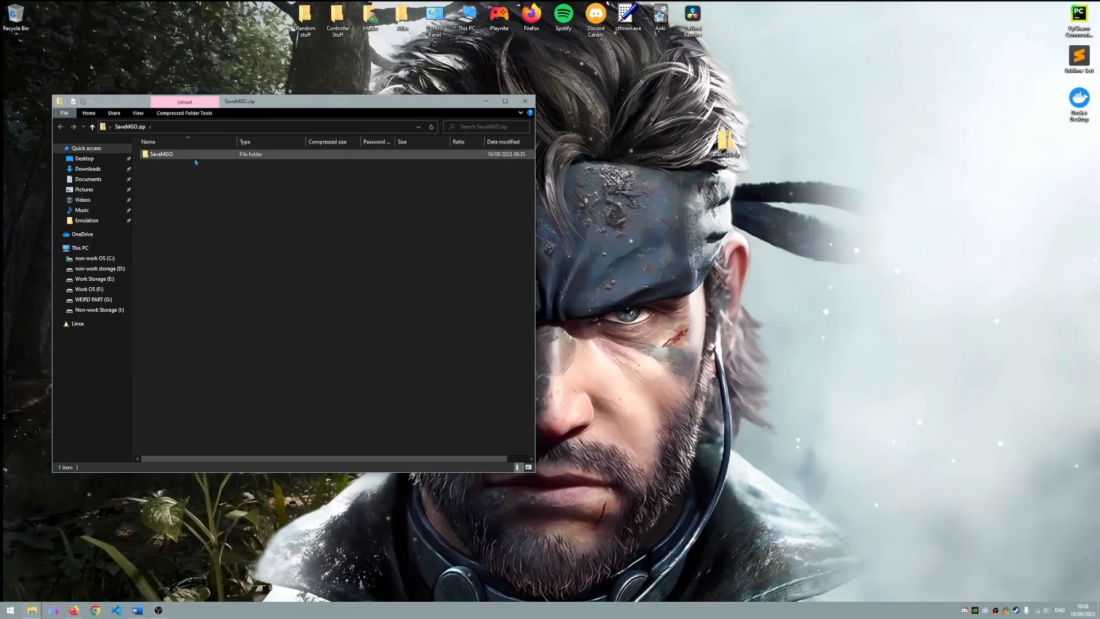
left_click(161, 154)
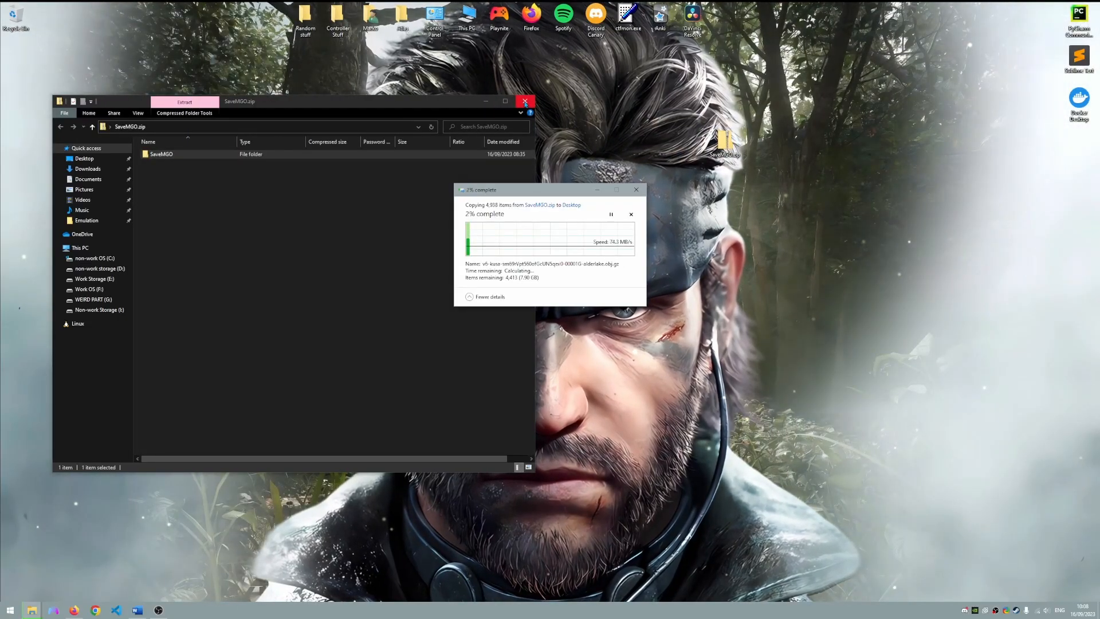
left_click(525, 100)
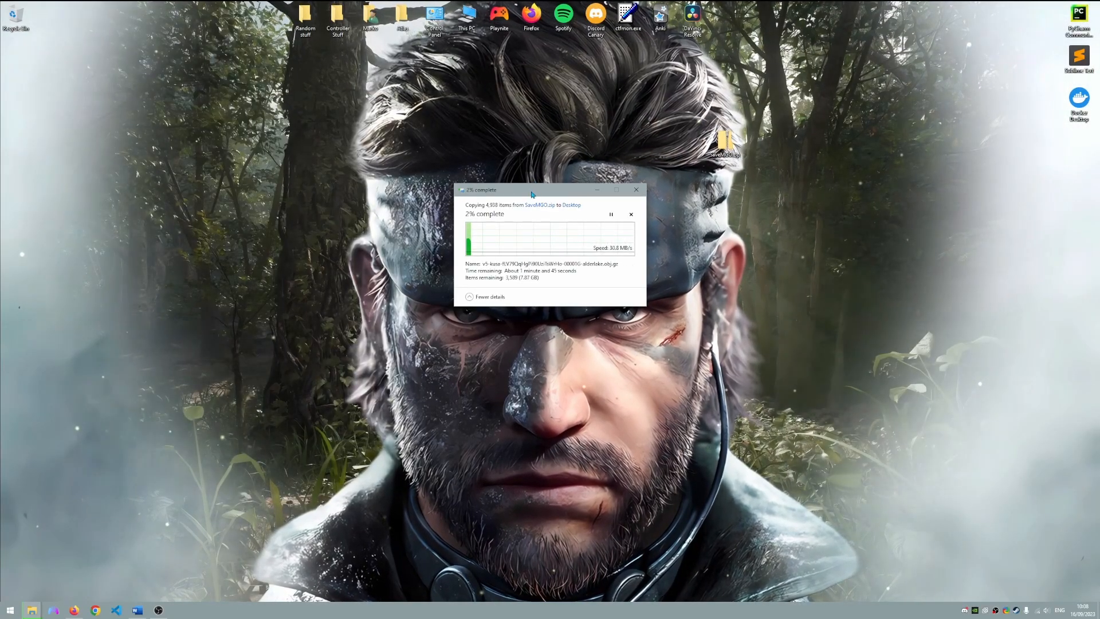
Locate rpcs3.exe inside the SaveMGO > MGO2 folder on the Desktop.
left_click_drag(530, 189, 499, 180)
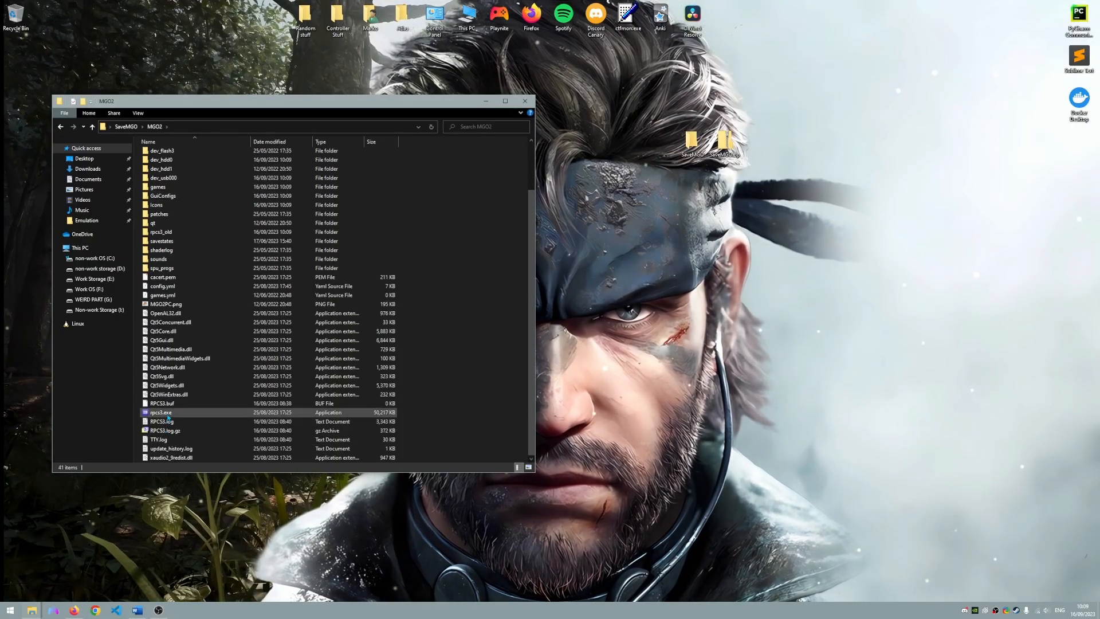
left_click(161, 412)
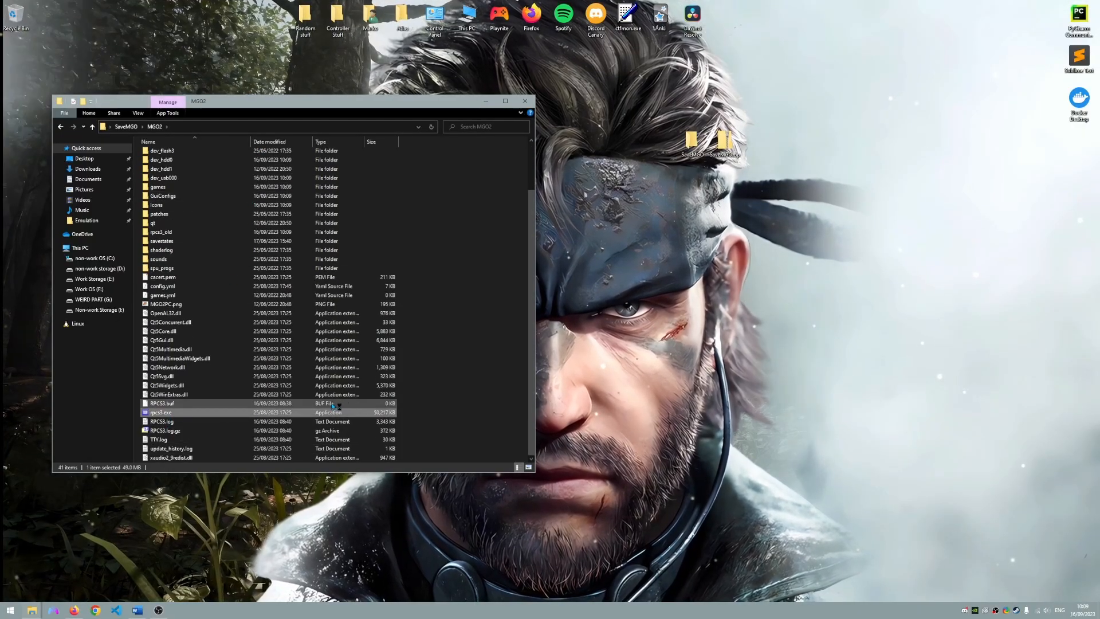
Launch RPCS3 and raise the GPU resolution scale to 200% (2560x1440).
double_click(160, 411)
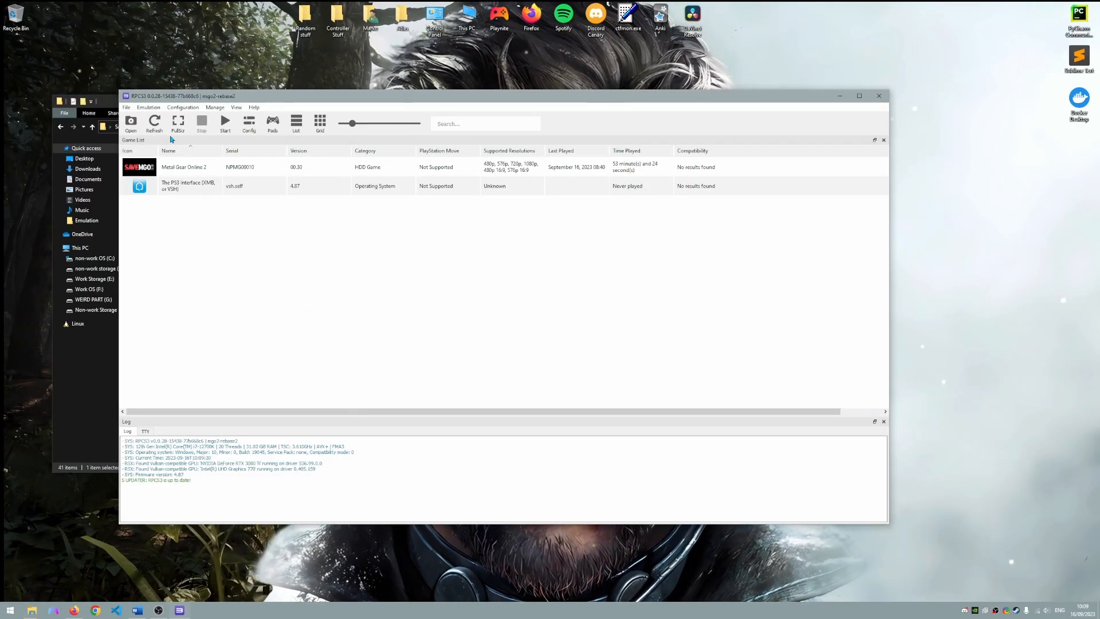
left_click(248, 121)
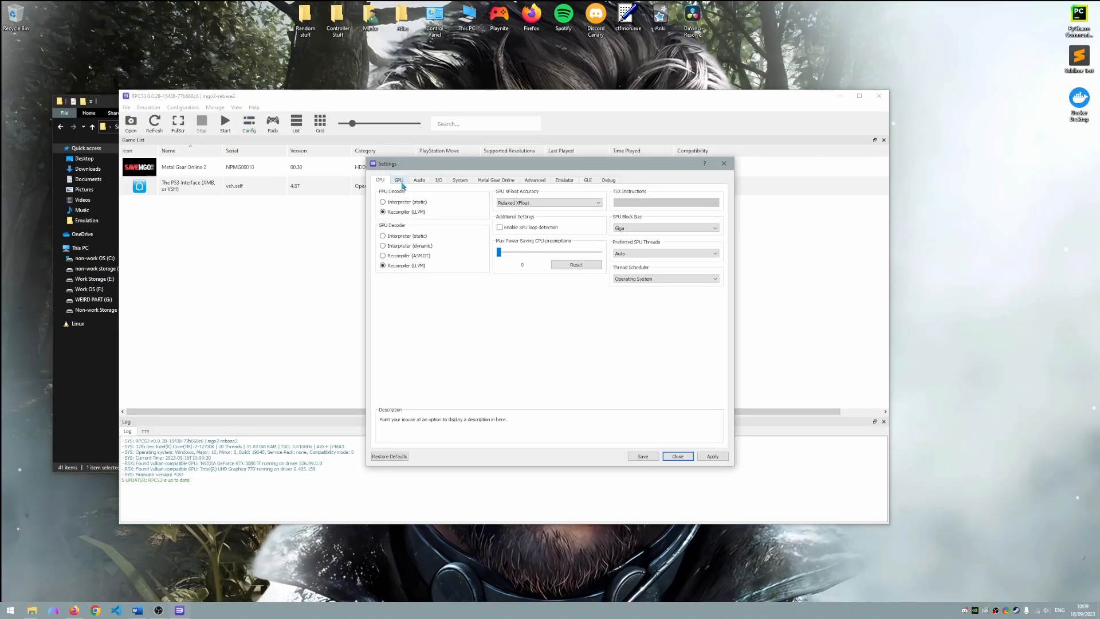
left_click(399, 178)
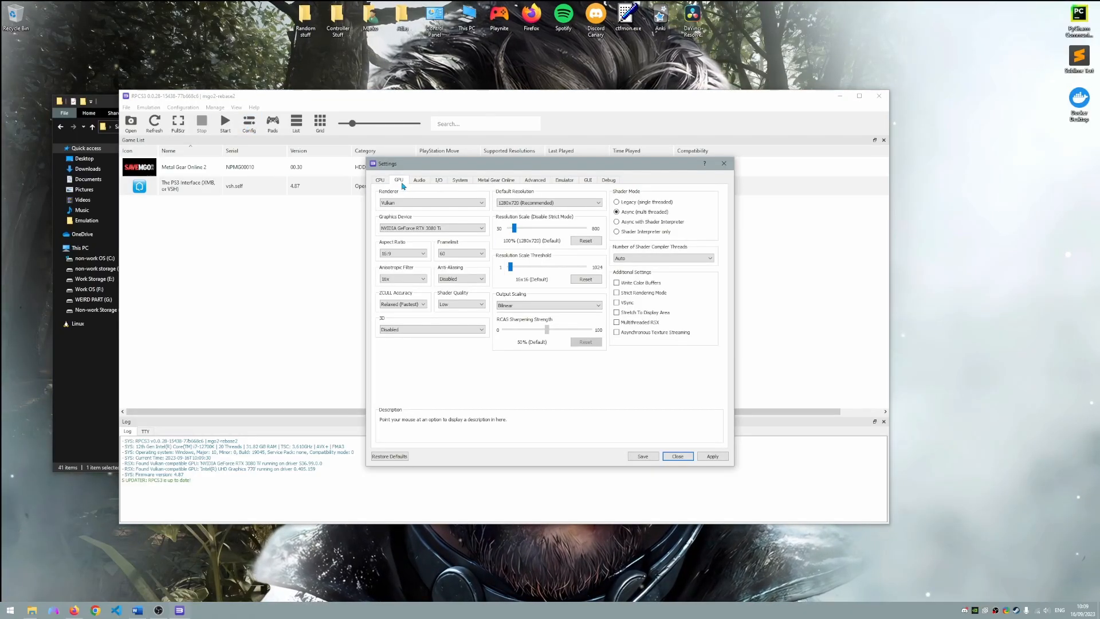
mouse_move(485, 223)
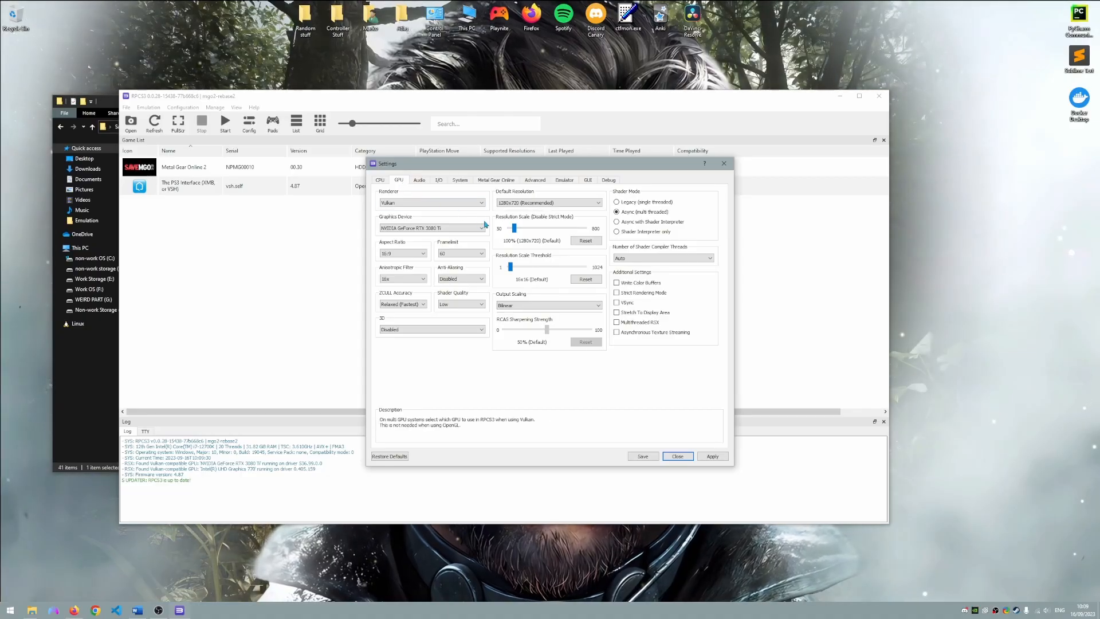
left_click_drag(515, 228, 522, 228)
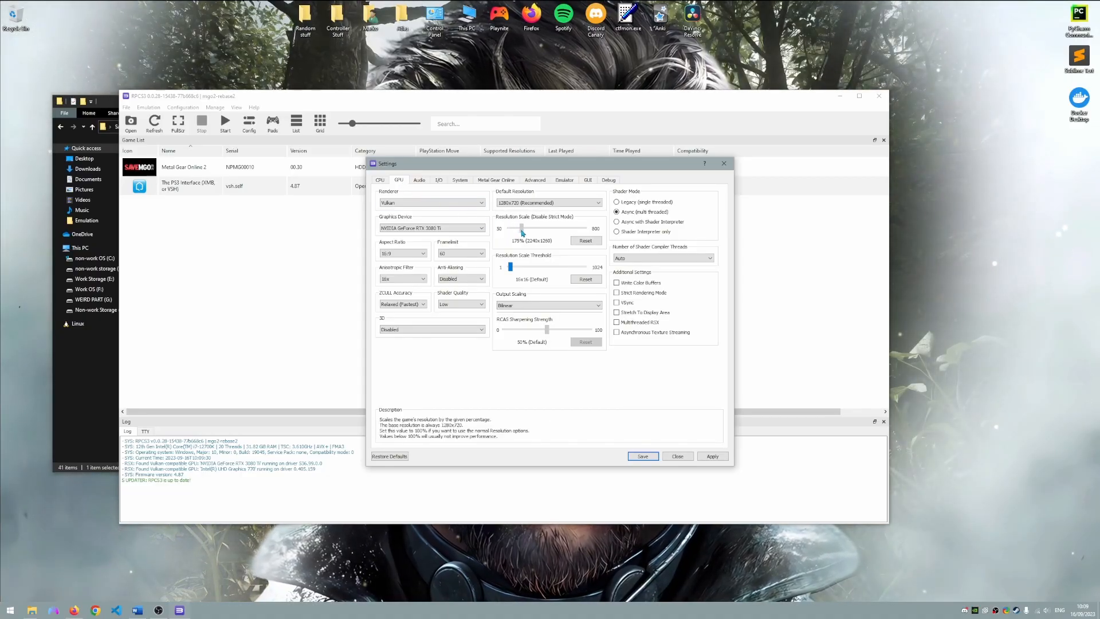
left_click_drag(522, 228, 526, 228)
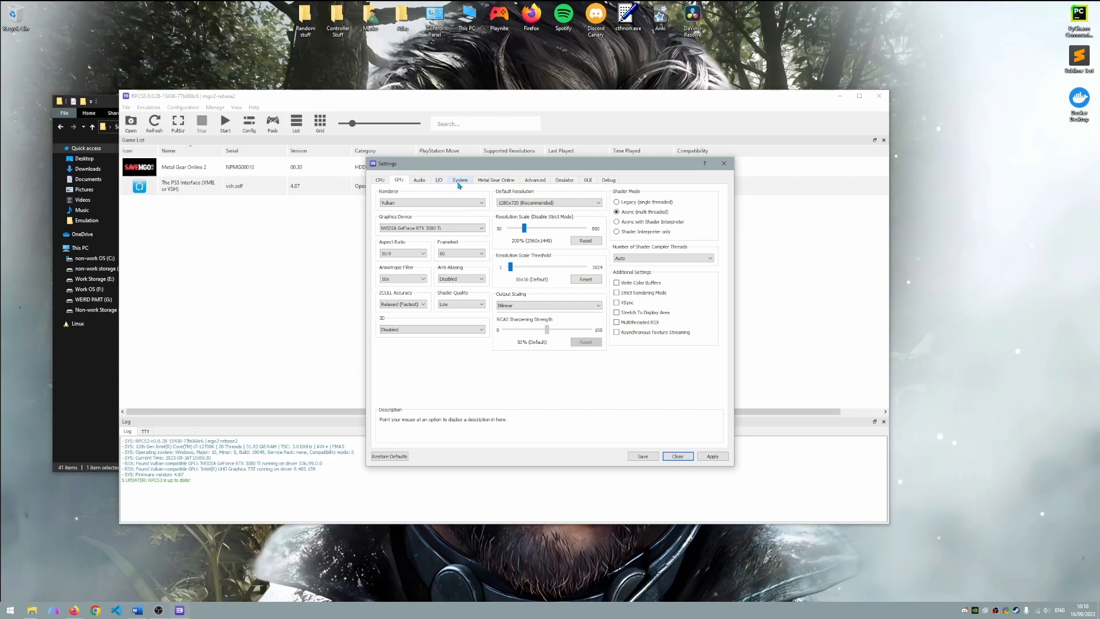
Check the System keyboard type is English keyboard (US standard).
left_click(461, 179)
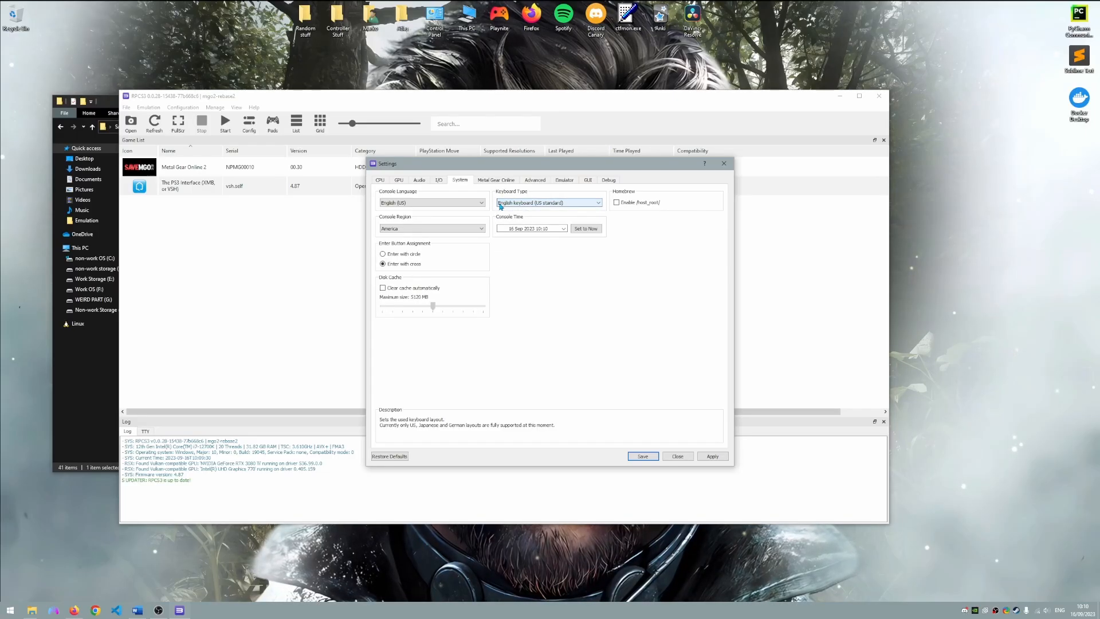
left_click(439, 179)
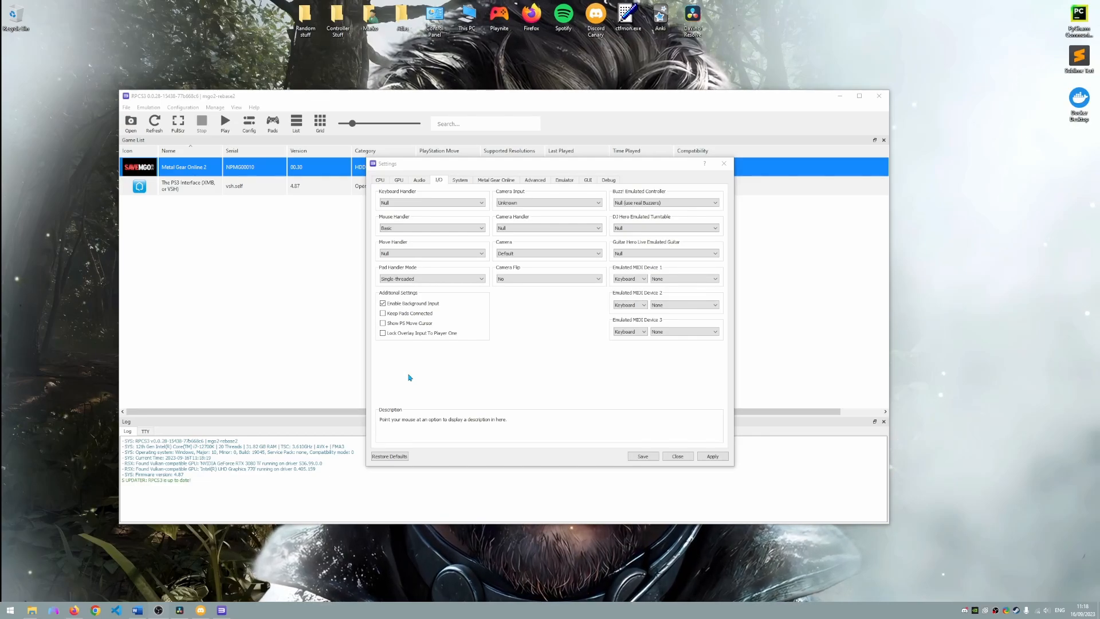
Set the I/O Keyboard Handler to Basic and save the emulator settings.
left_click(431, 202)
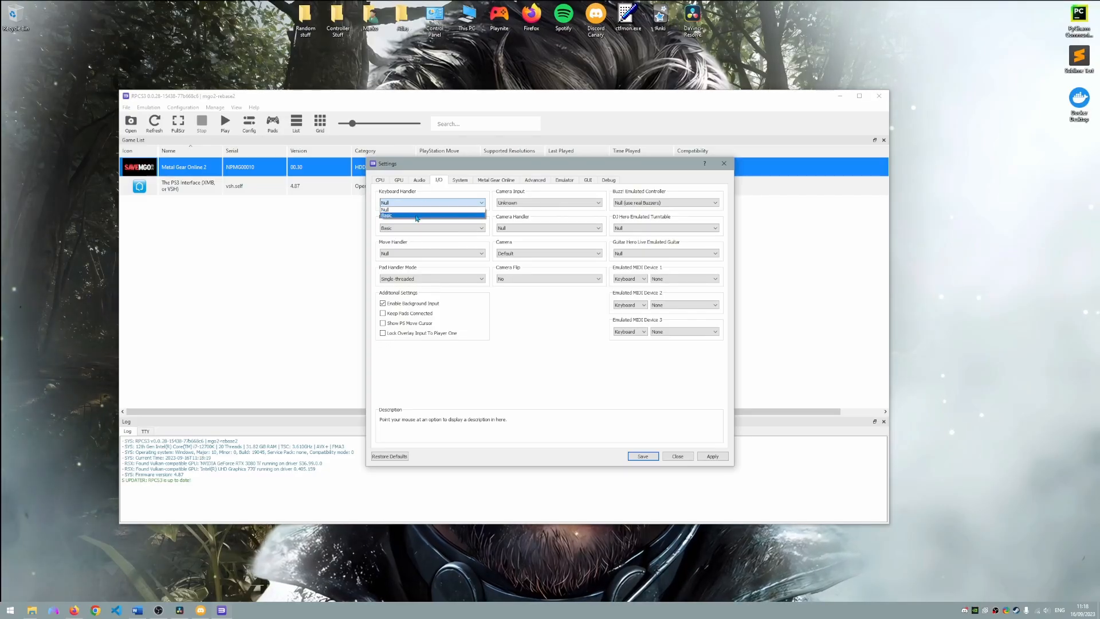
left_click(414, 216)
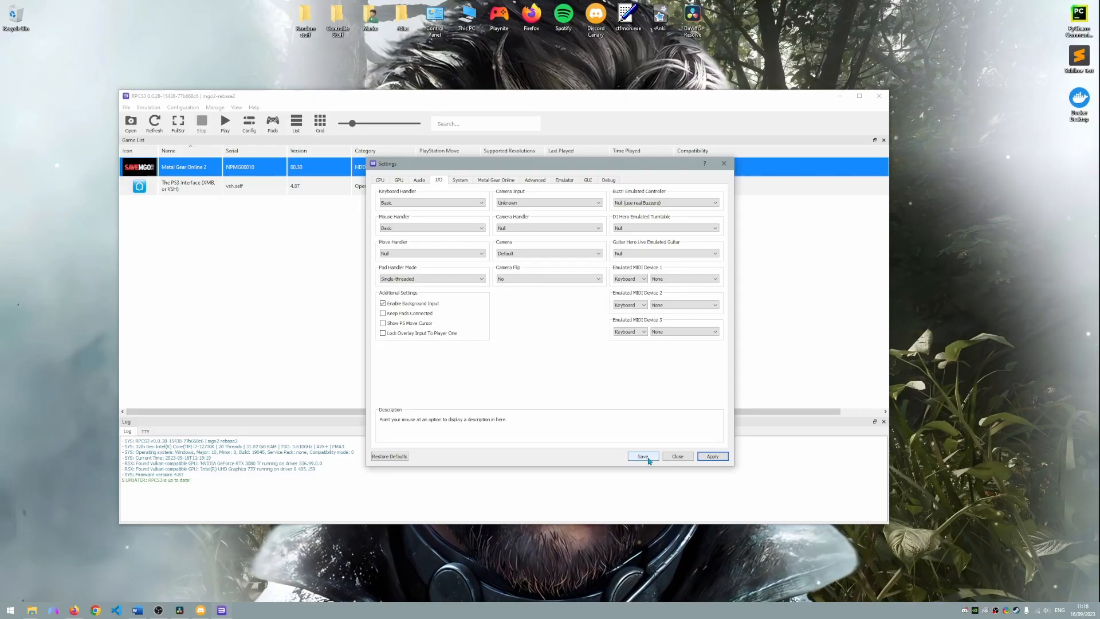
left_click(643, 456)
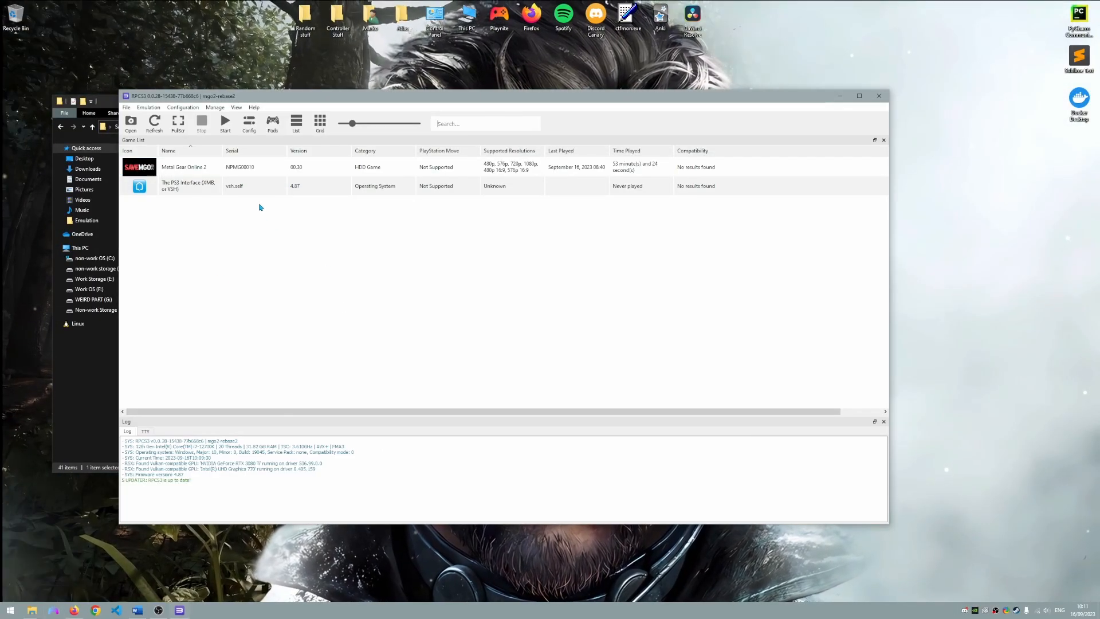
mouse_move(273, 124)
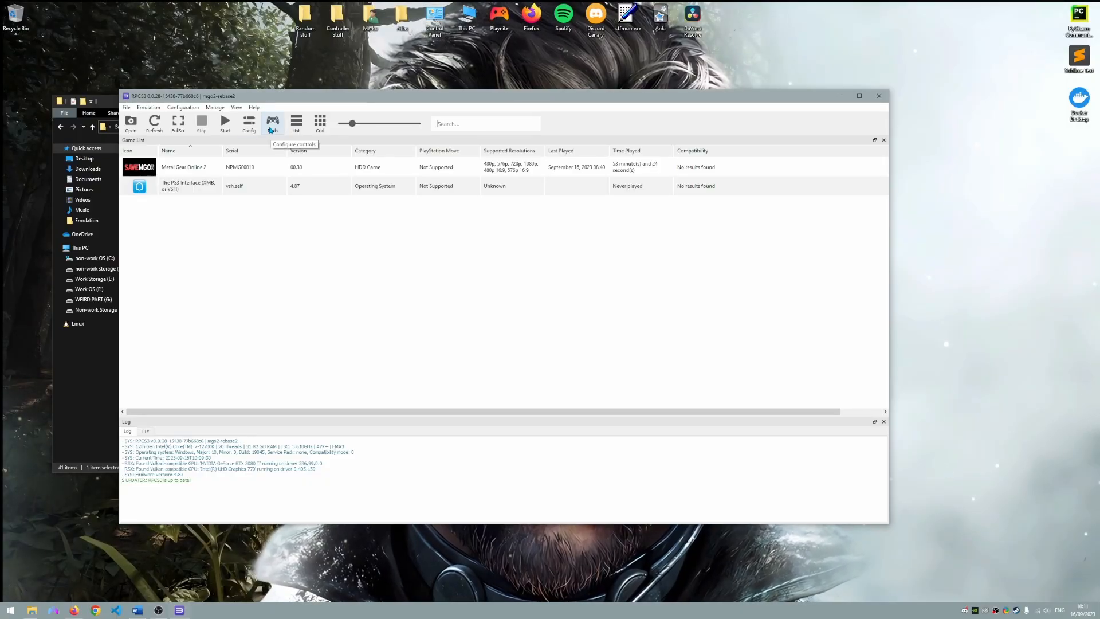
Assign DualShock 4 (DS4 Pad #1) as Player 1's handler and save the pad configuration.
left_click(273, 123)
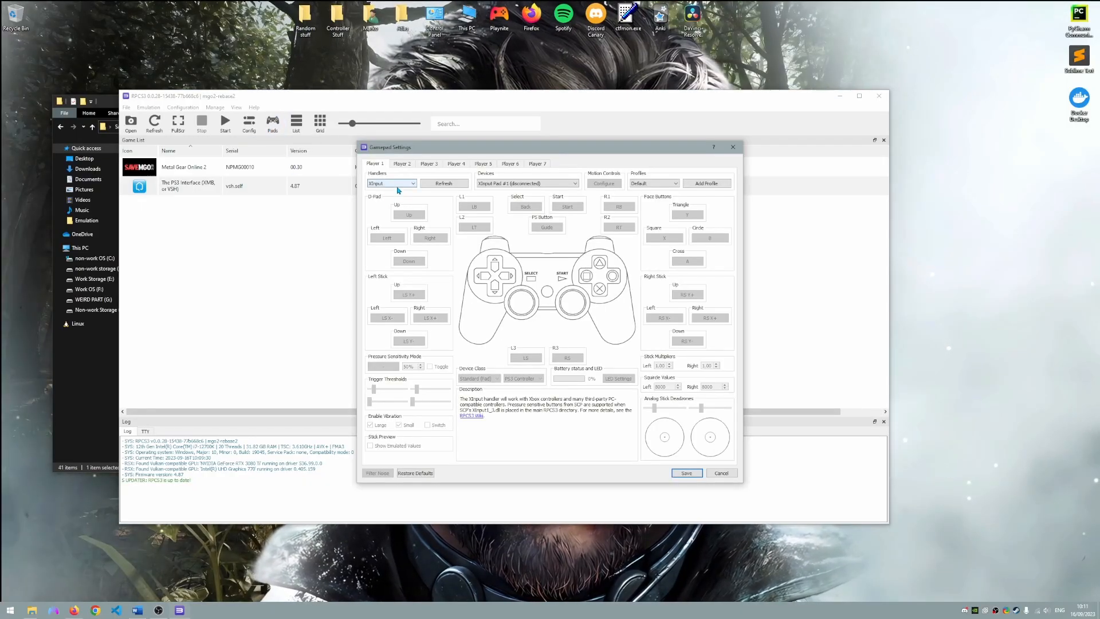
left_click(392, 184)
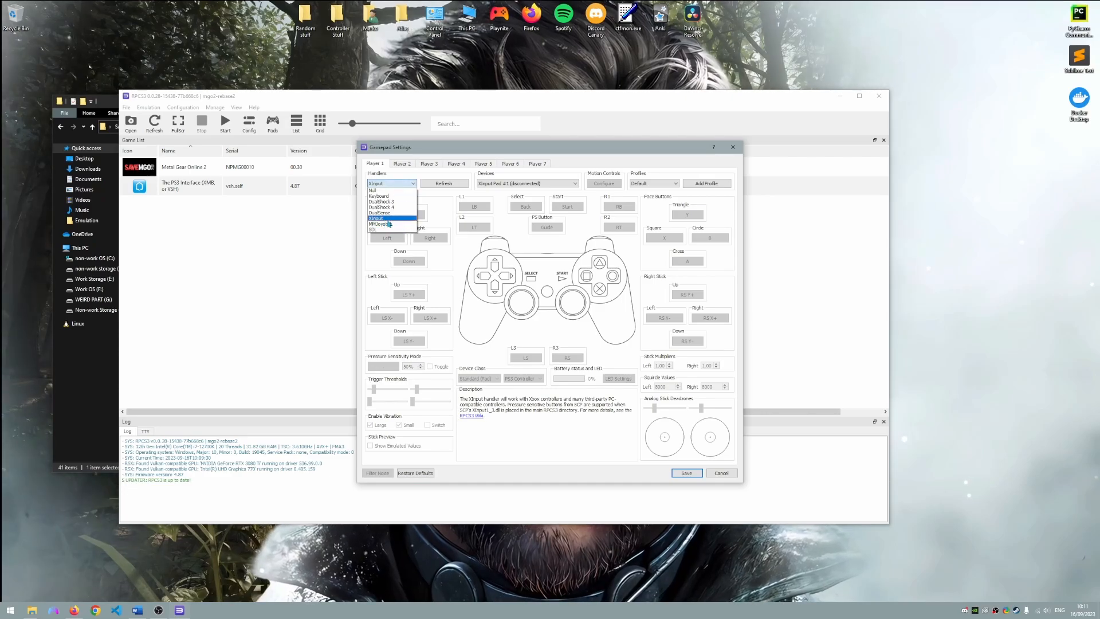
mouse_move(392, 207)
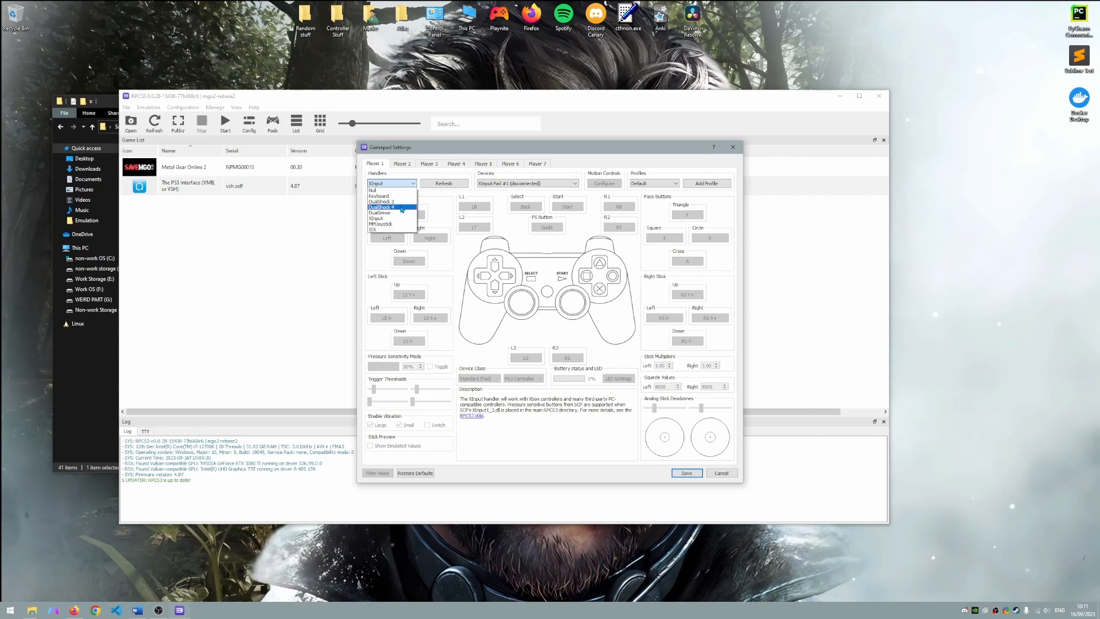
left_click(382, 207)
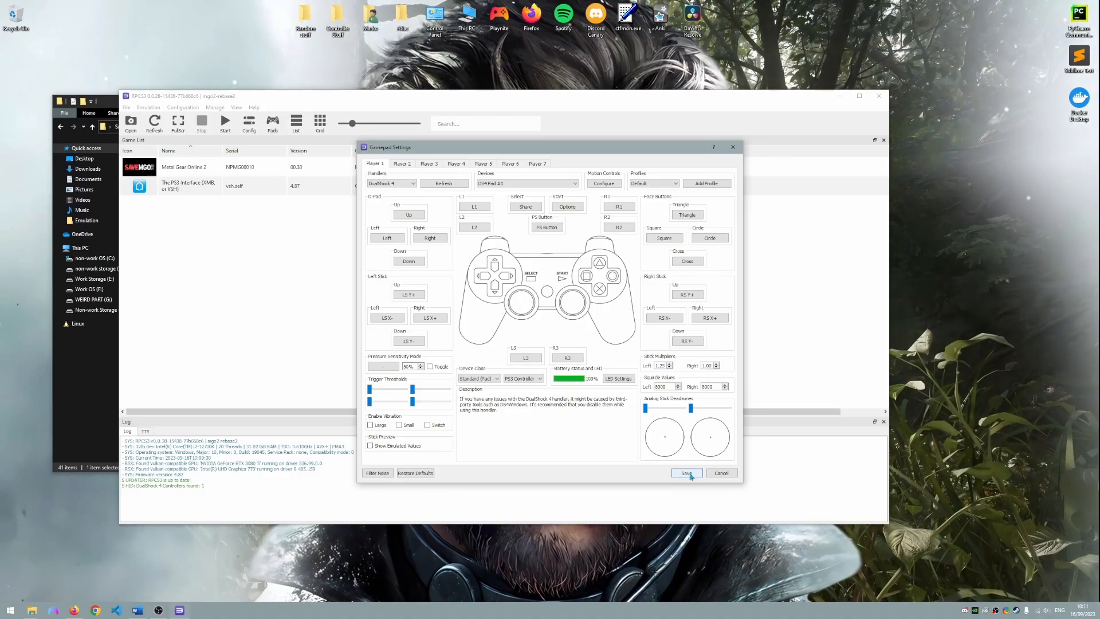
left_click(687, 472)
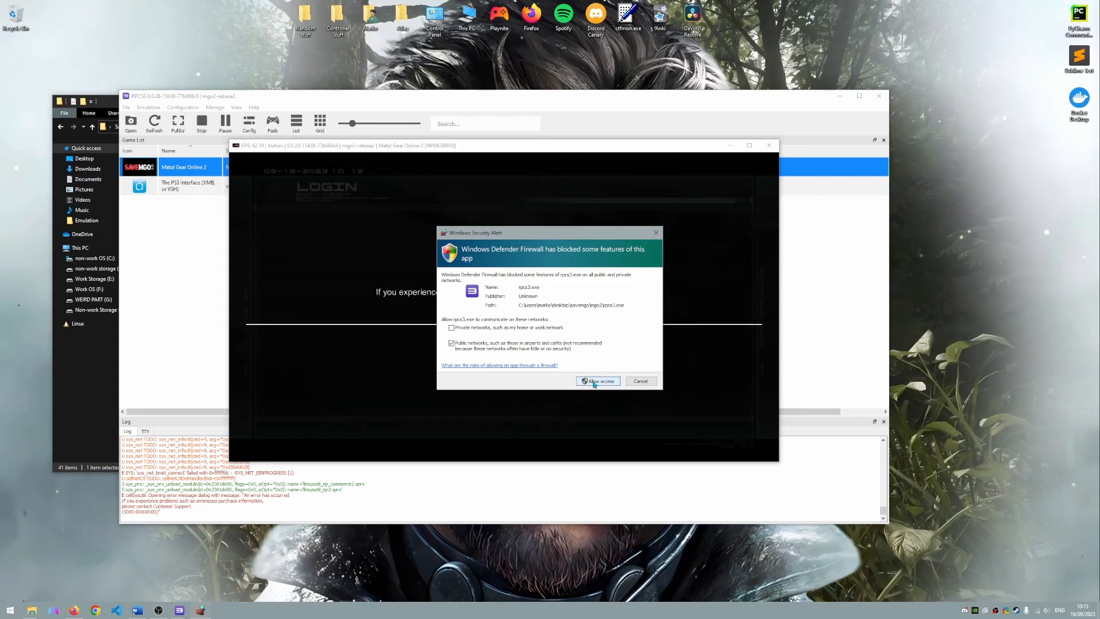
Allow RPCS3 network access through the Windows firewall on public networks.
left_click(598, 381)
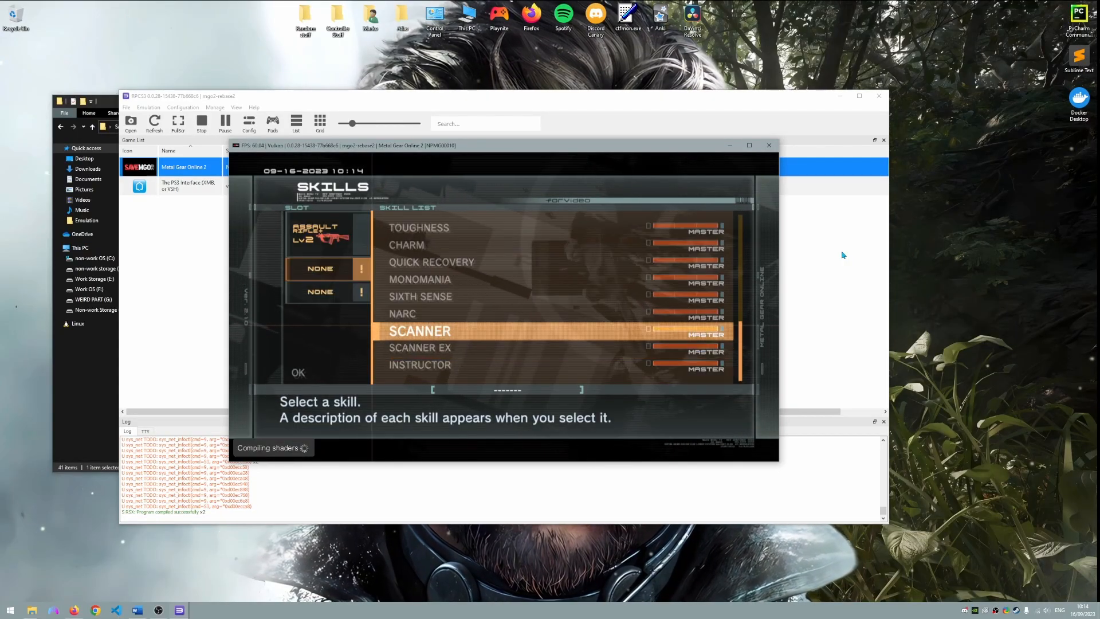
Leave the Skills screen and highlight Personal Data on the main menu.
key("up")
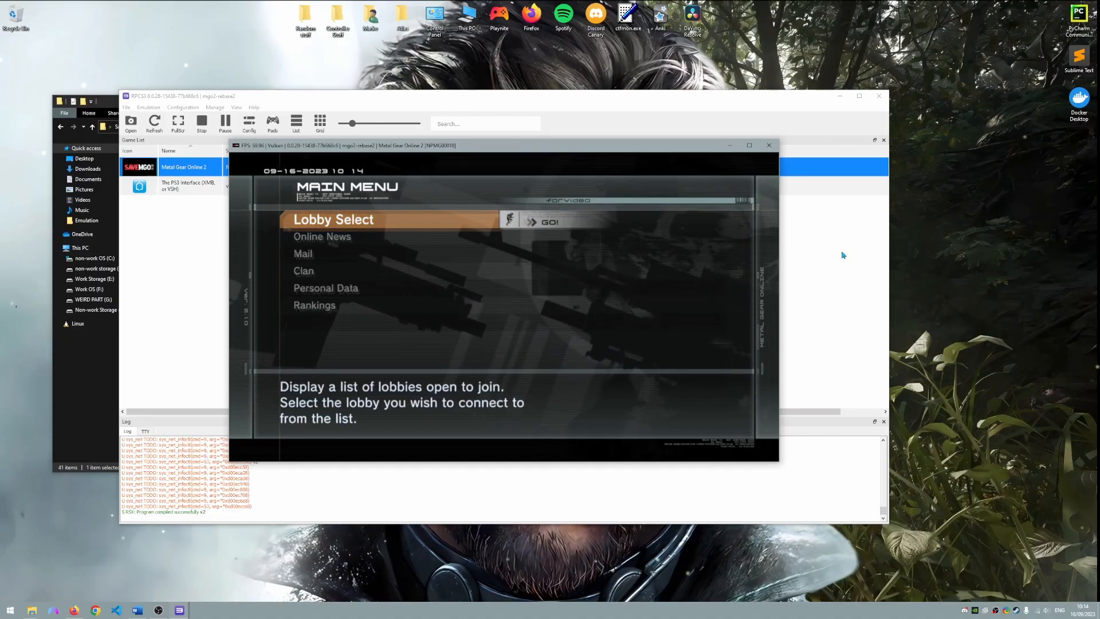
key("Down")
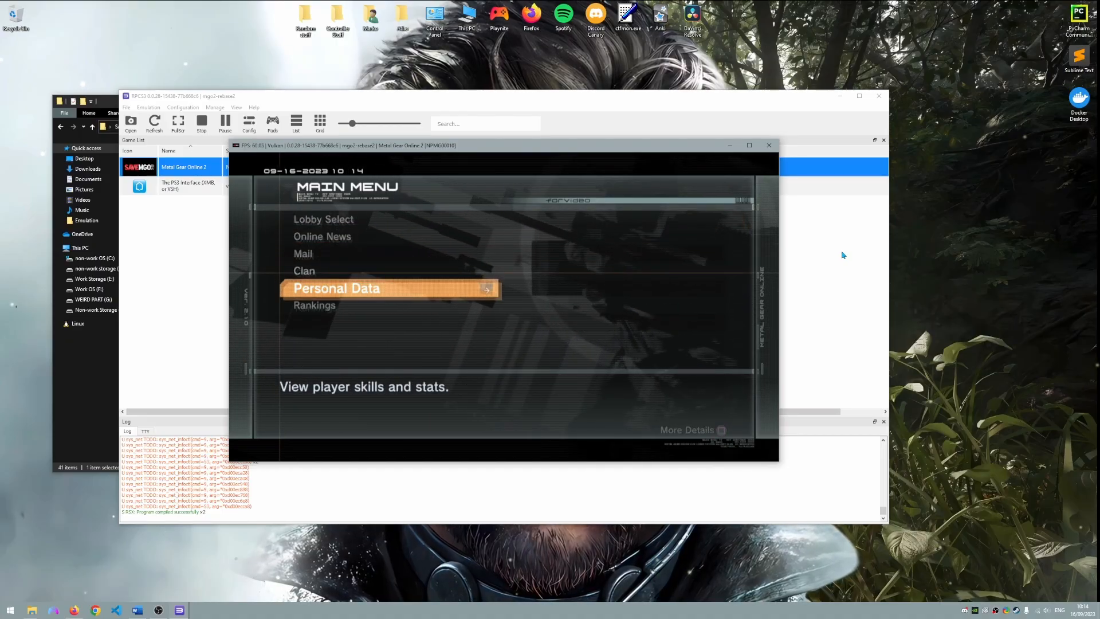